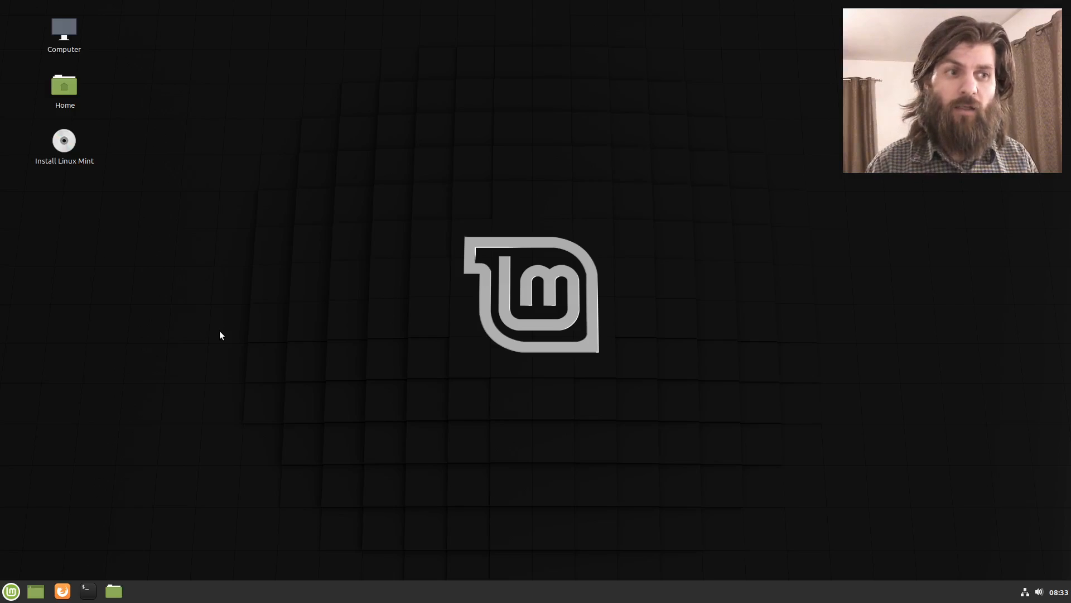
mouse_move(213, 179)
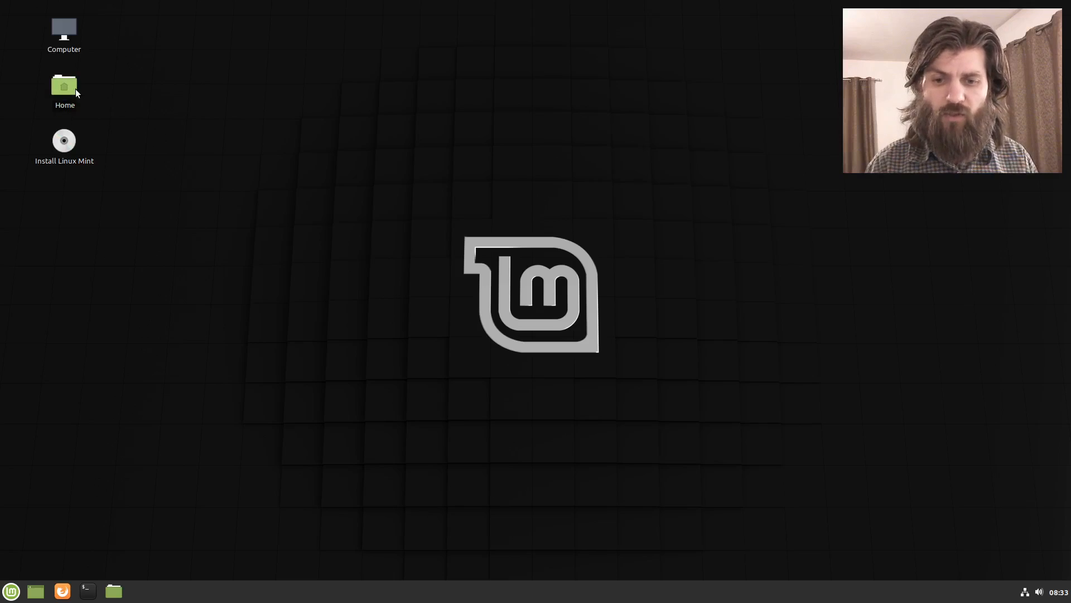
- Open the Home folder and then its Downloads folder to show bspwm-assist.sh
double_click(63, 86)
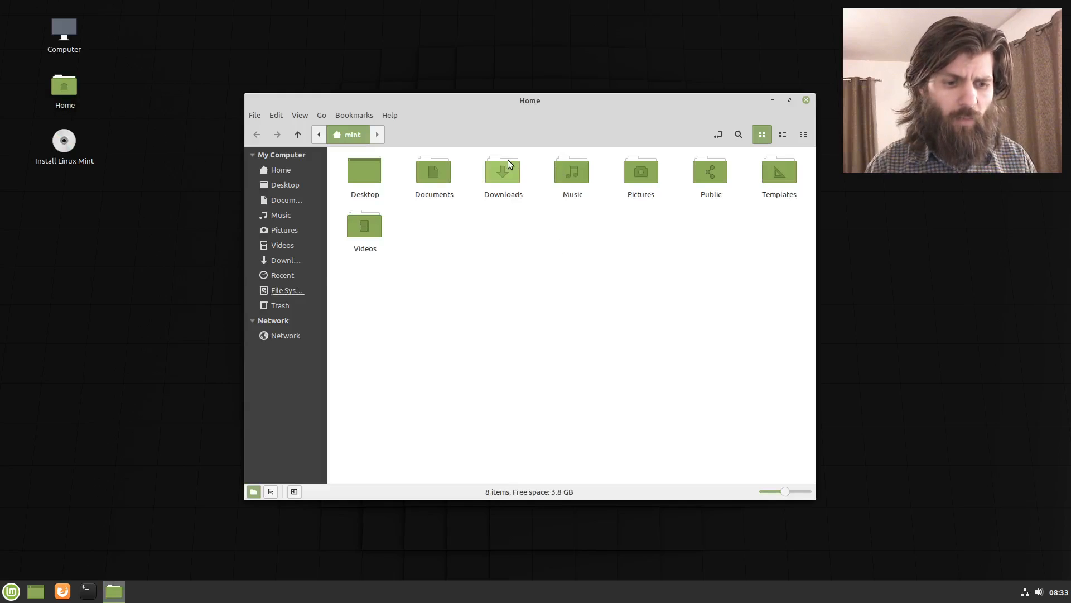
double_click(502, 170)
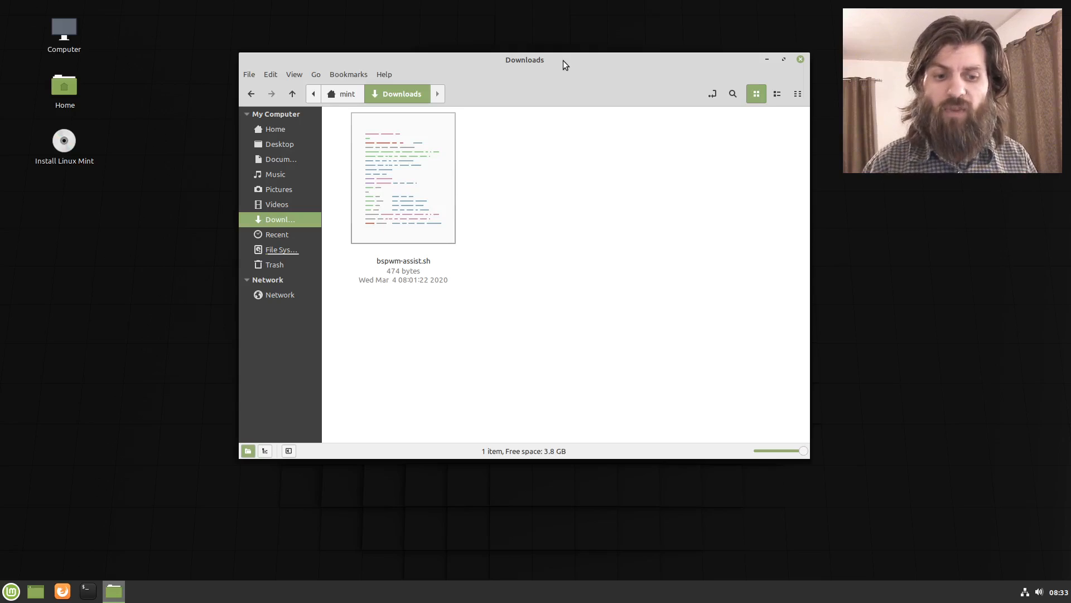
left_click(402, 177)
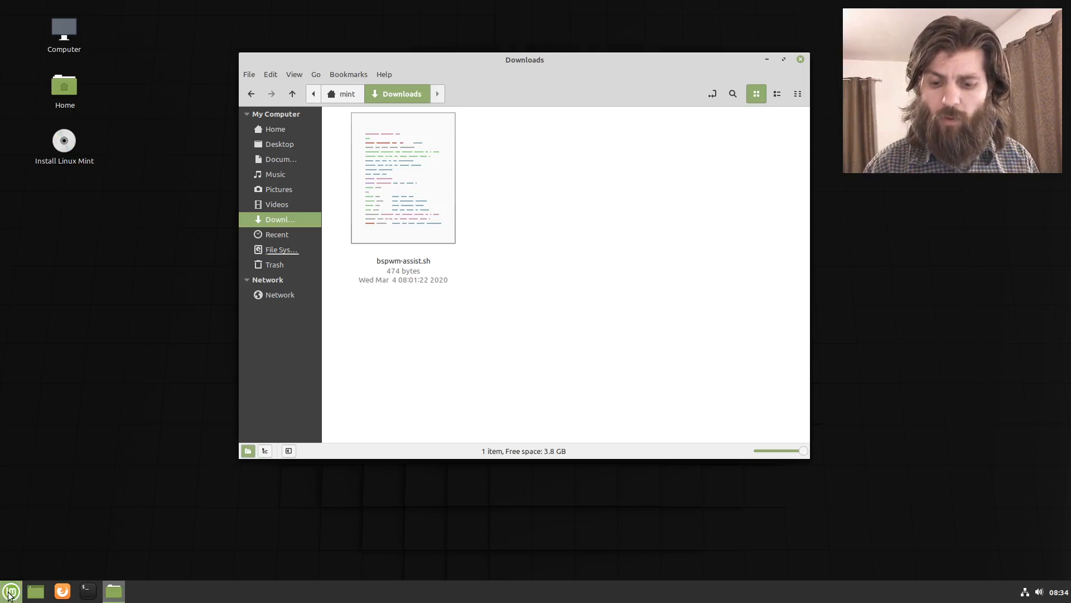
- Log out from the Mint menu, then sign back in as mint
left_click(10, 590)
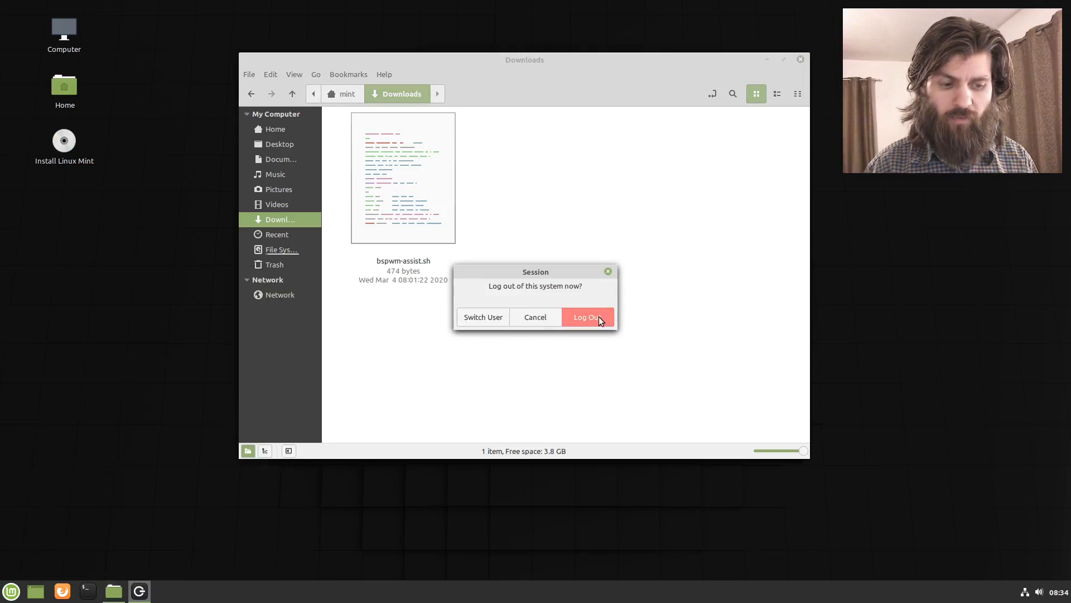
left_click(585, 317)
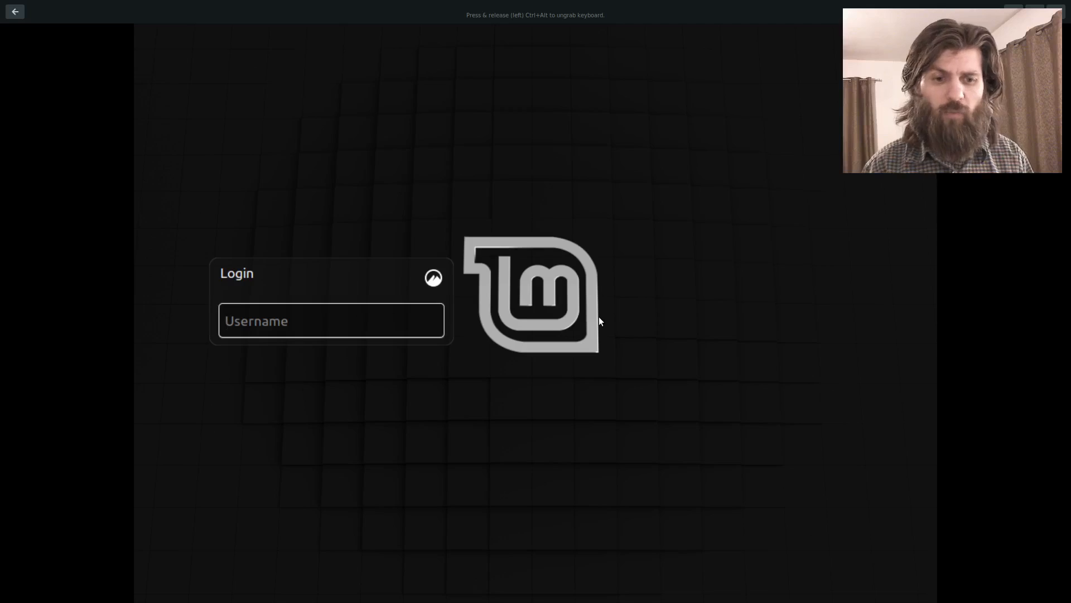
left_click(331, 321)
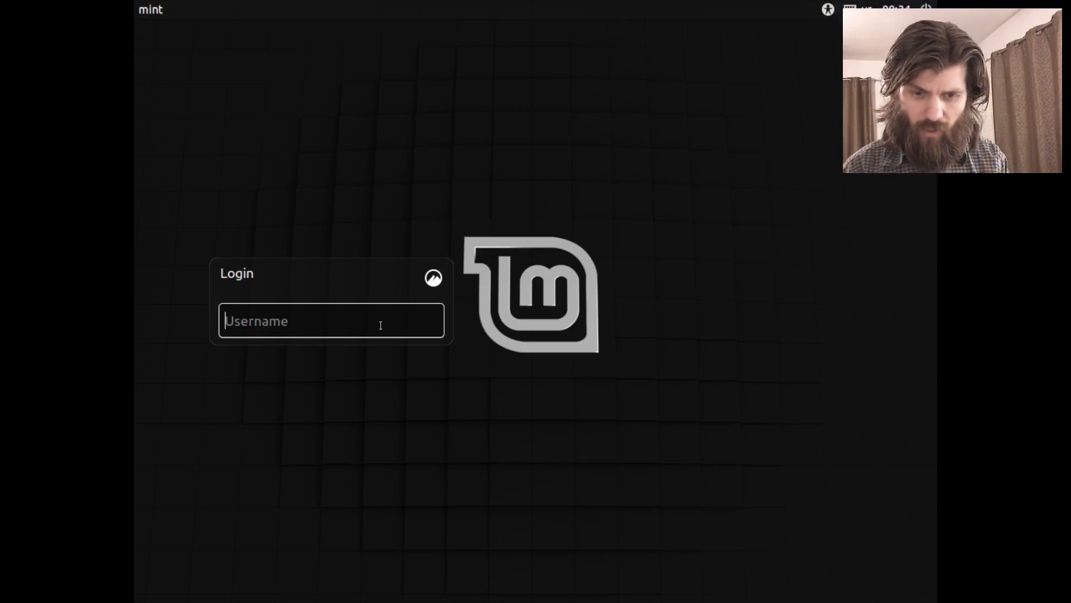
type("mint")
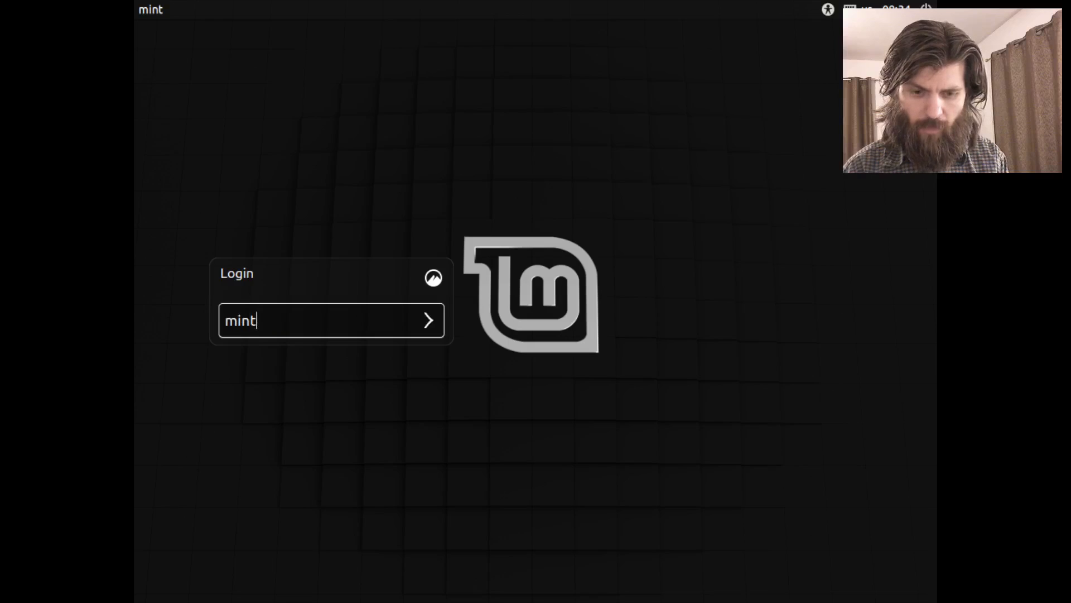
left_click(428, 320)
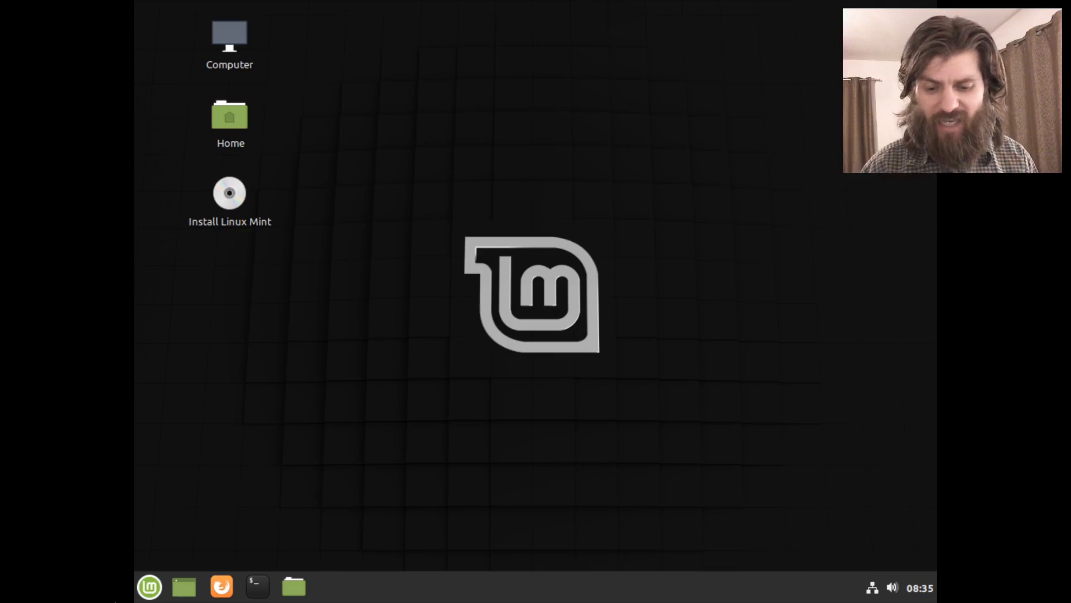
- Log out, choose a different session type, and enter the username mint
left_click(149, 587)
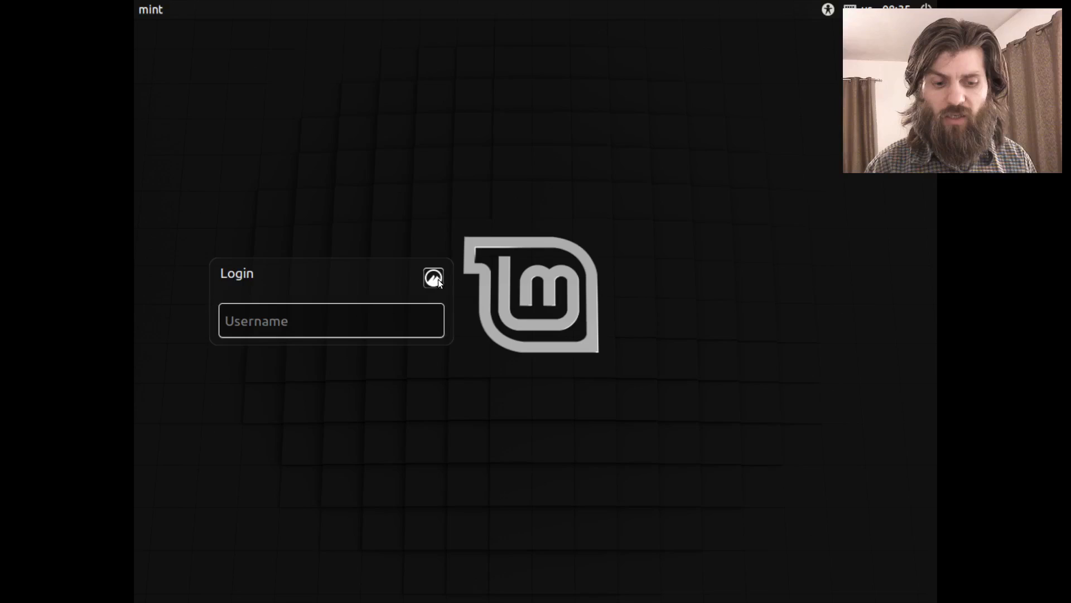
left_click(433, 277)
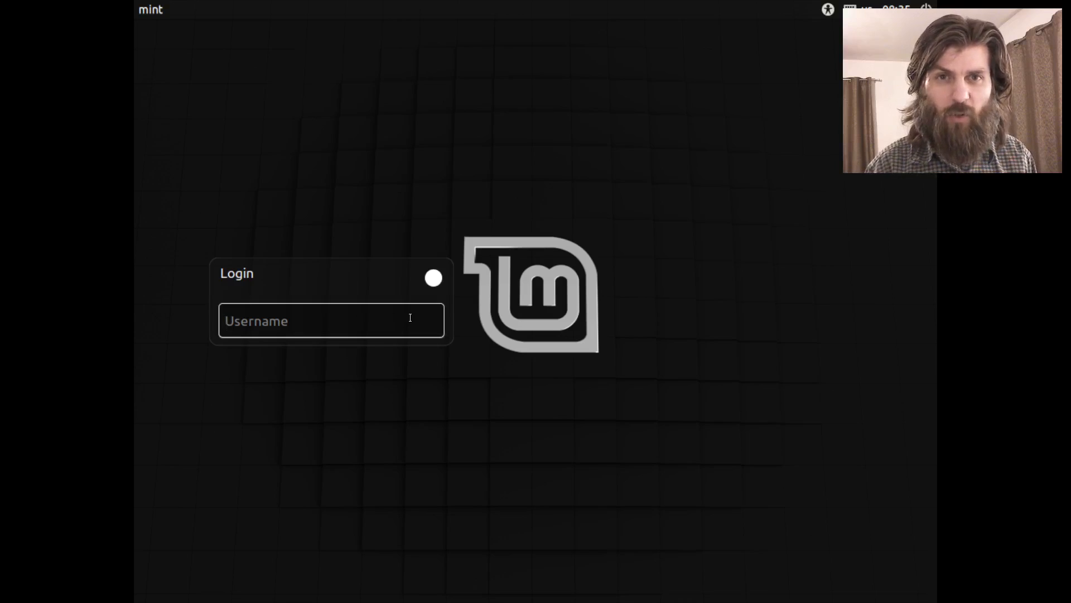
left_click(331, 320)
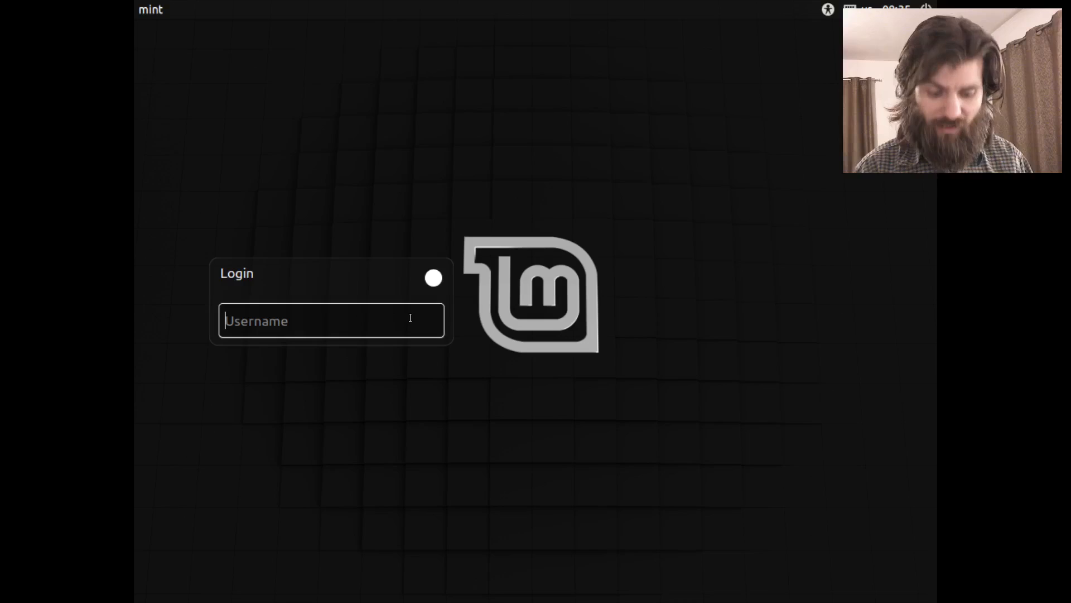
type("mint")
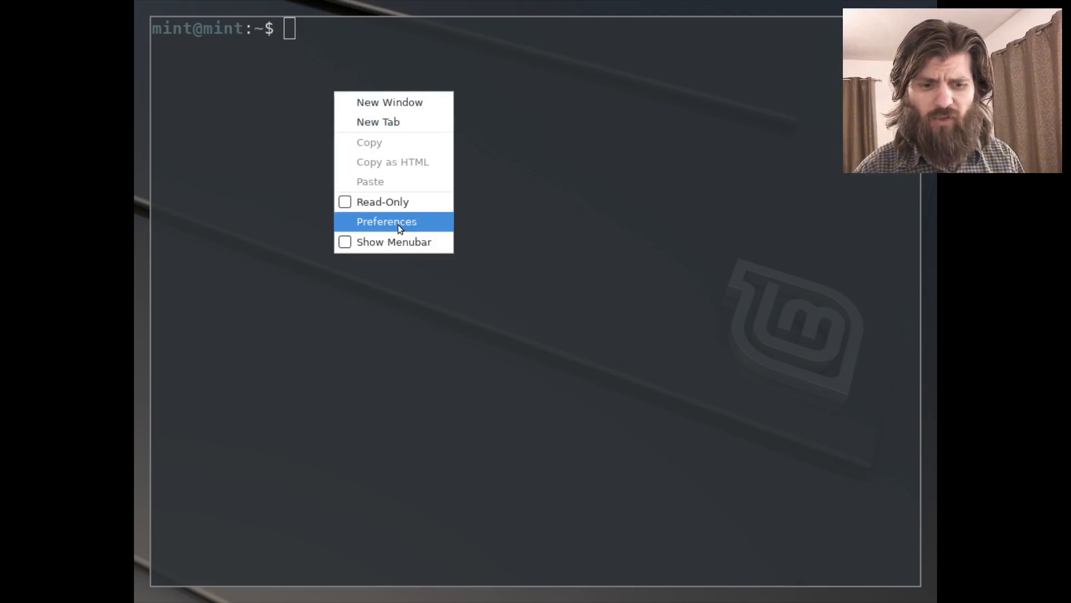
mouse_move(394, 242)
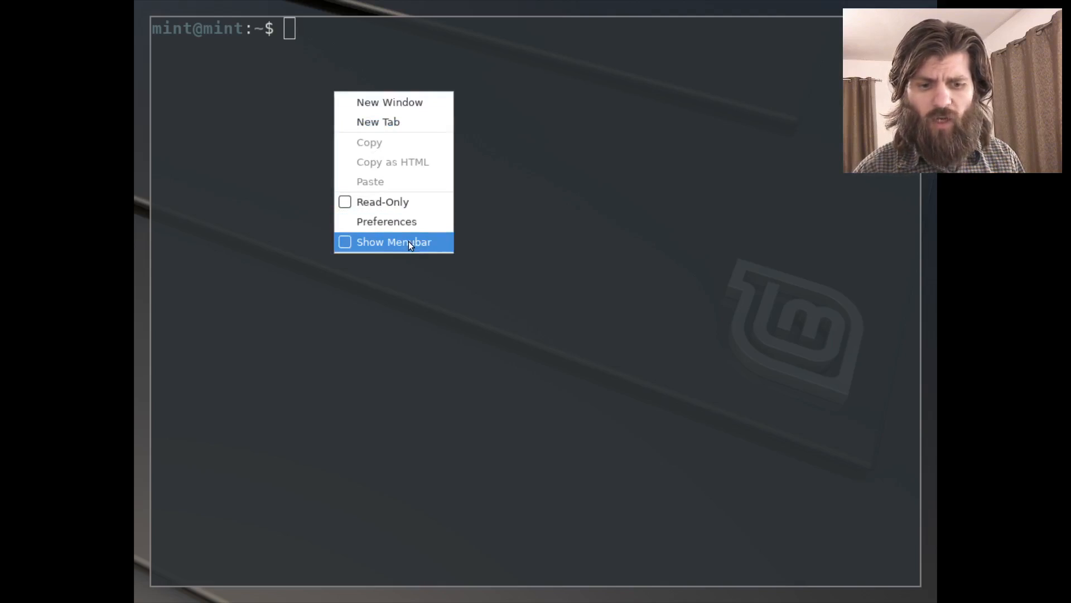
- Review the profile's text, colour and scrolling settings in terminal Preferences, then close it
left_click(394, 242)
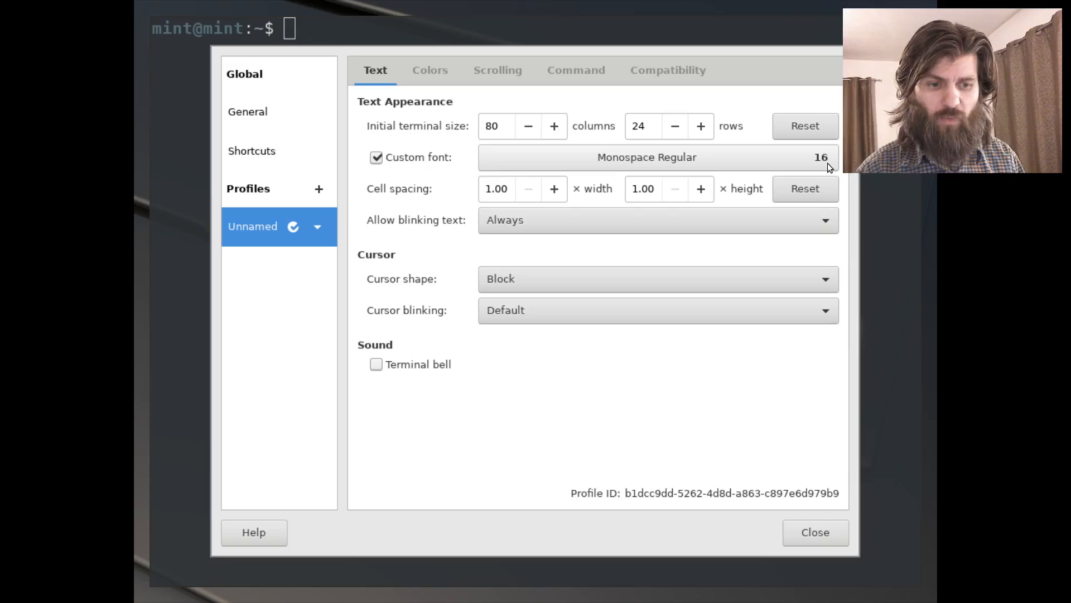
left_click(497, 70)
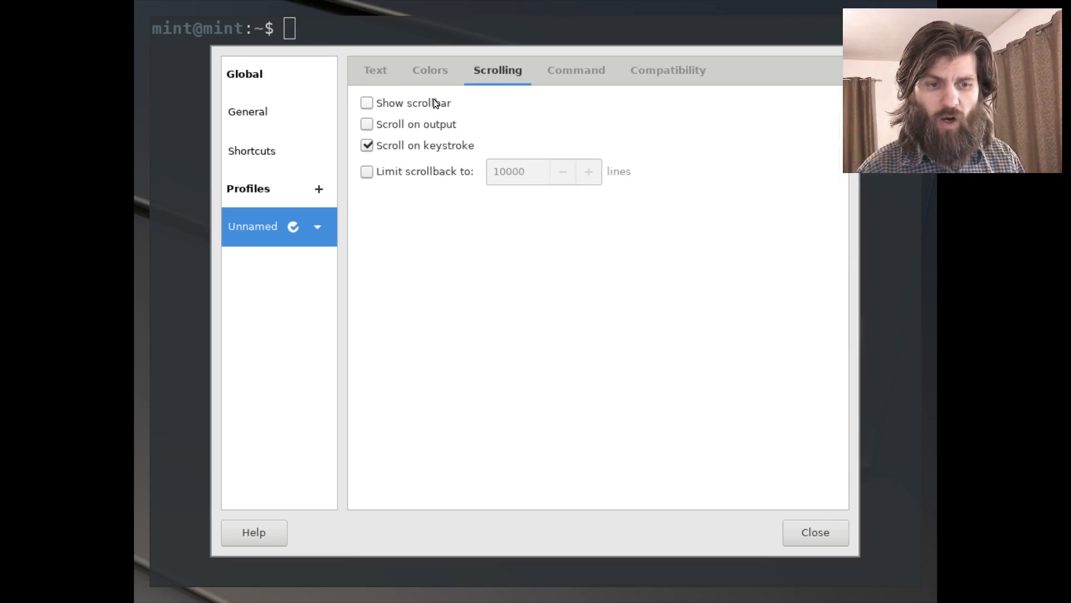
left_click(429, 70)
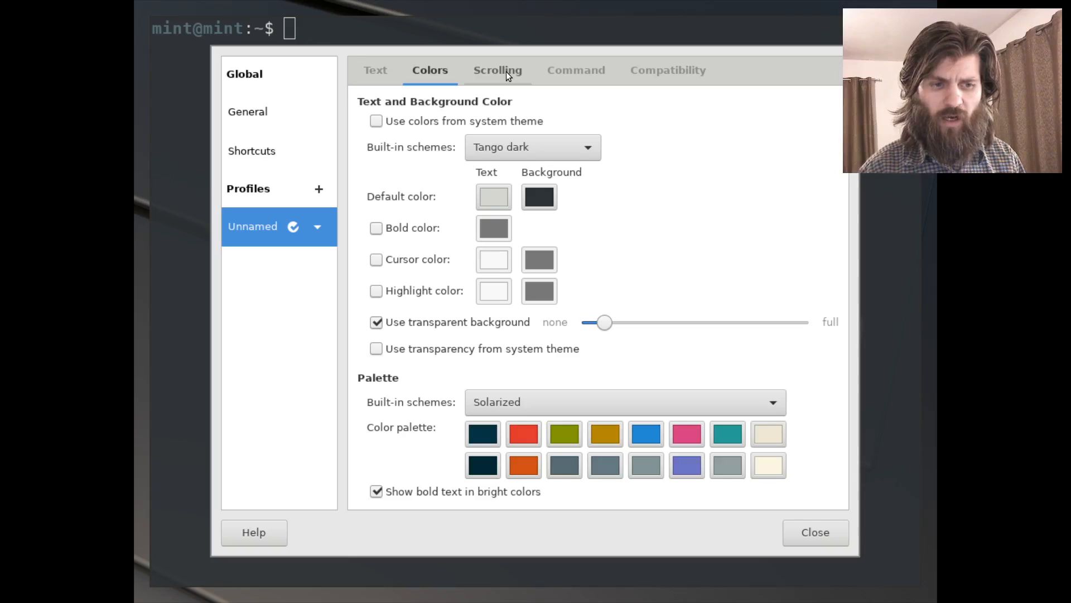
left_click(497, 70)
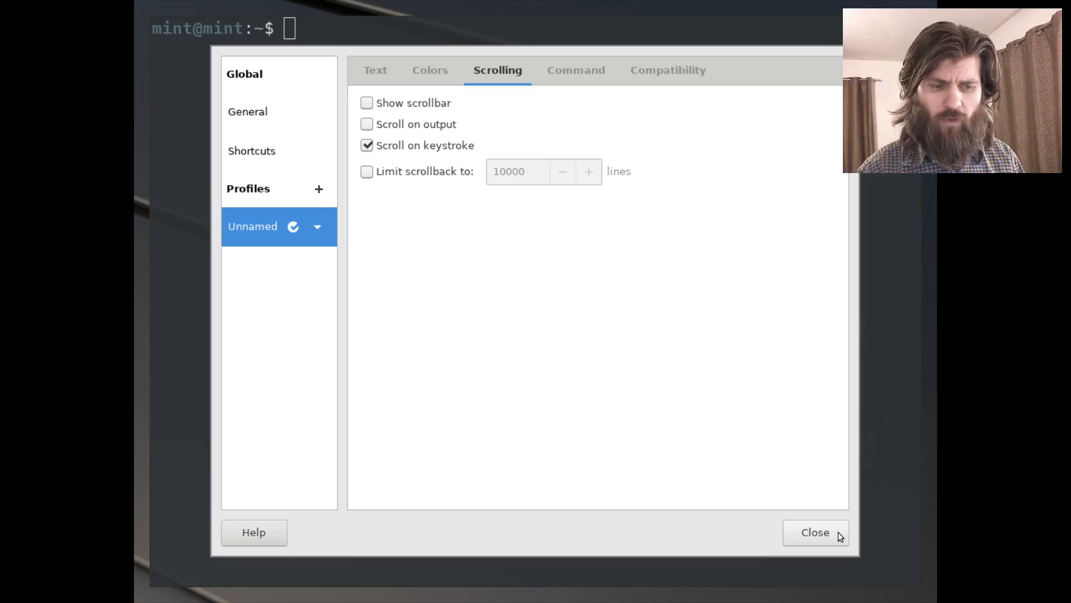
left_click(815, 532)
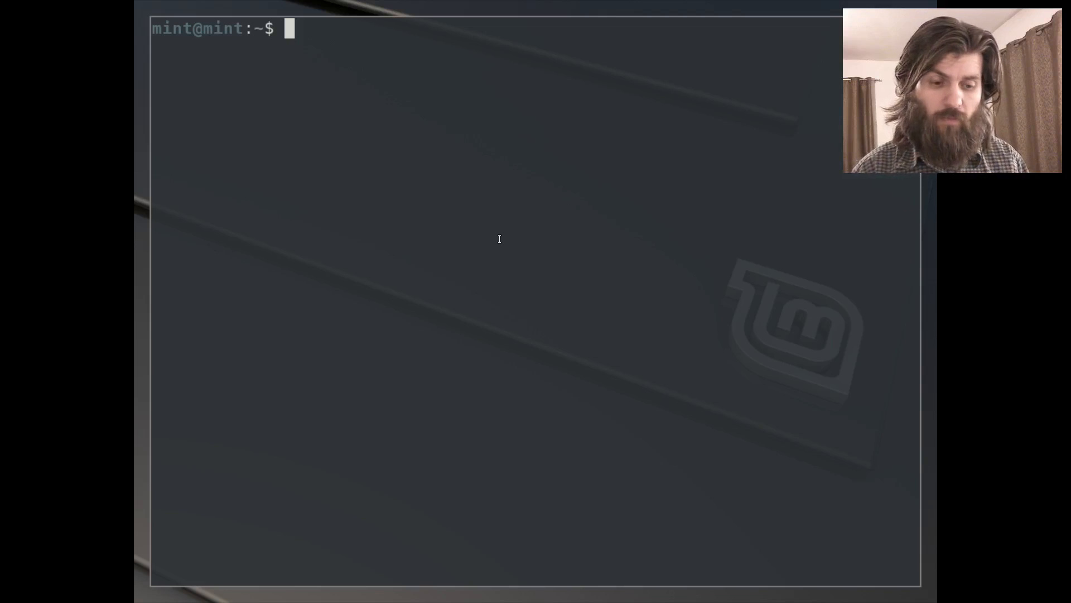
- Launch lxrandr from the terminal and select the 1920x1080 resolution
type("ls")
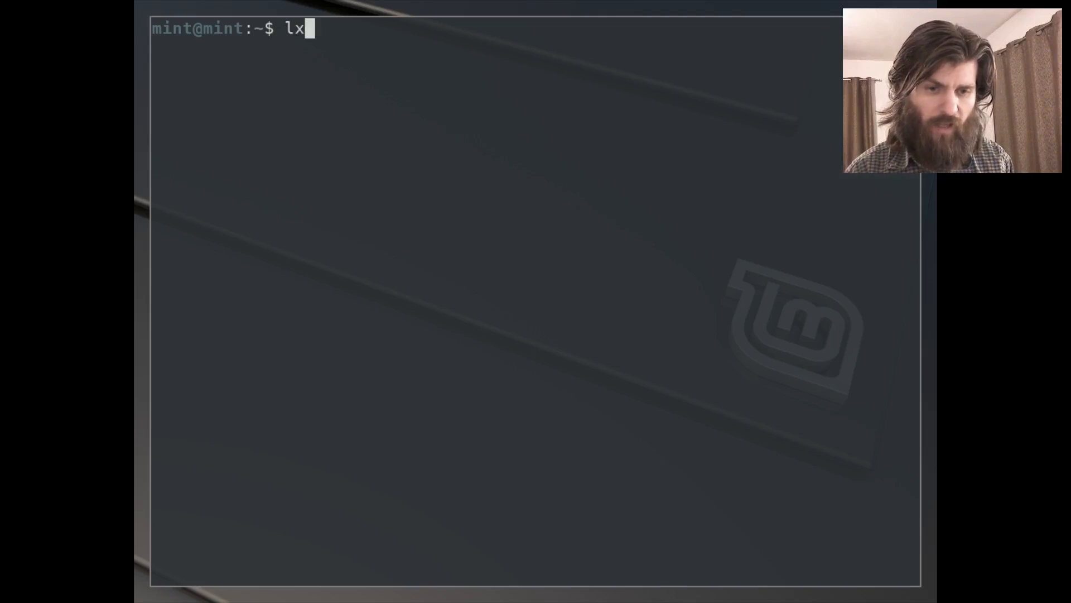
type("randr")
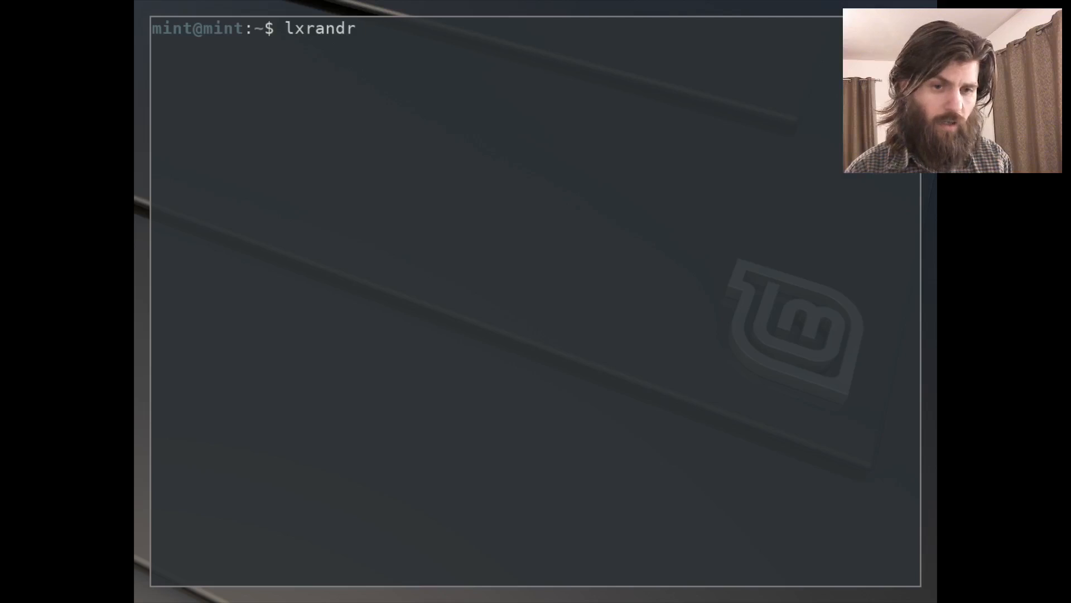
key("Return")
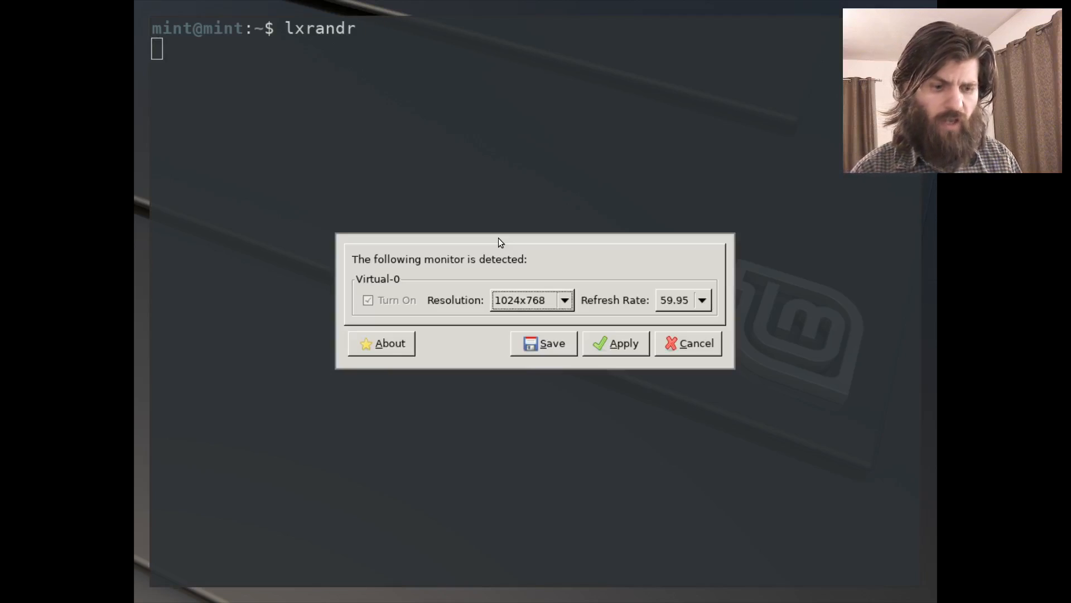
left_click(564, 300)
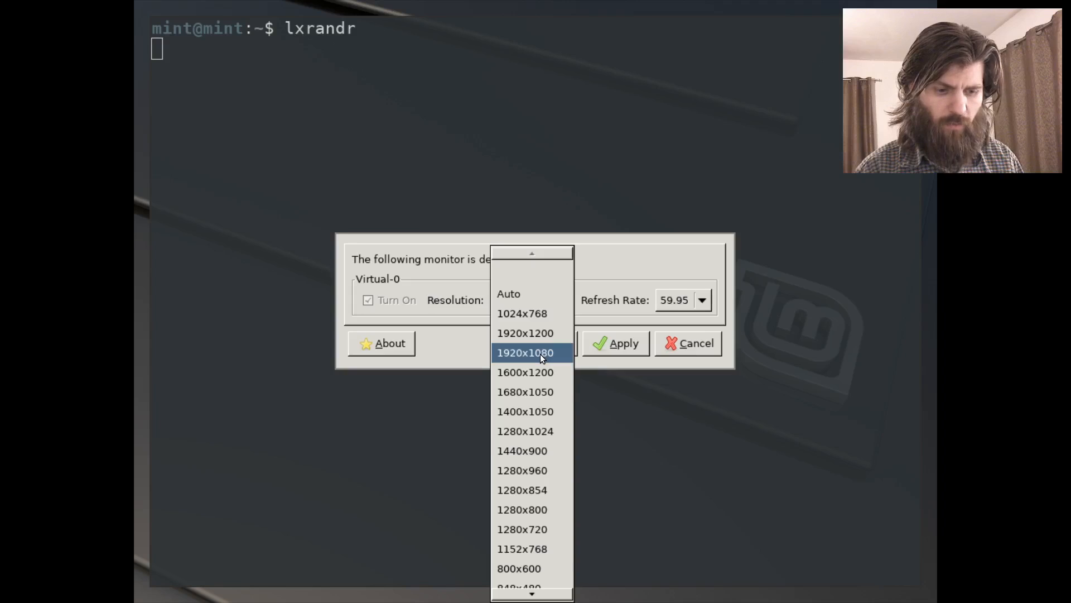
left_click(524, 352)
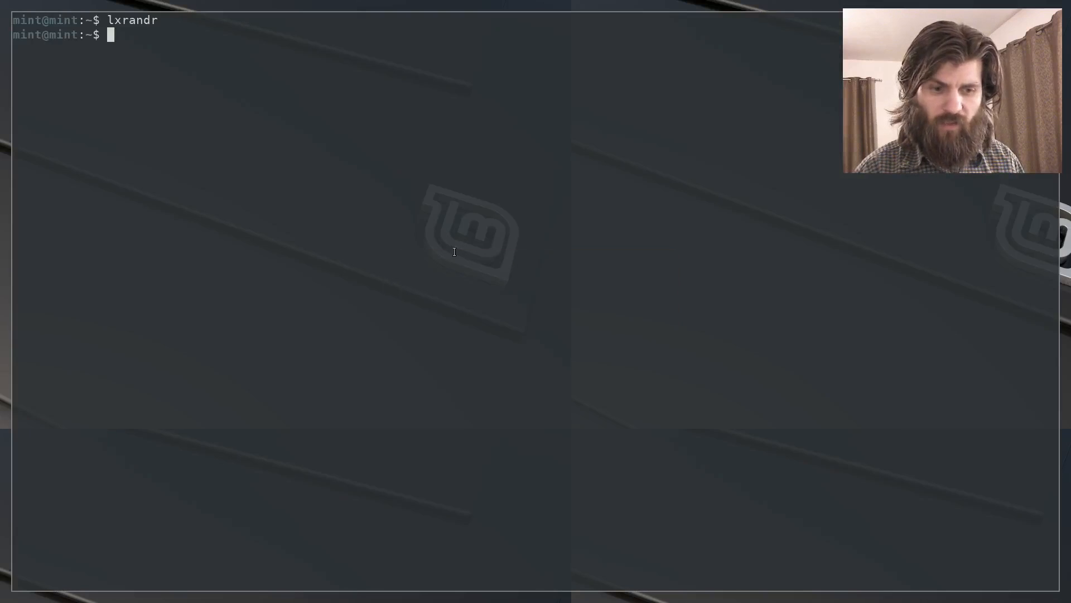
mouse_move(569, 269)
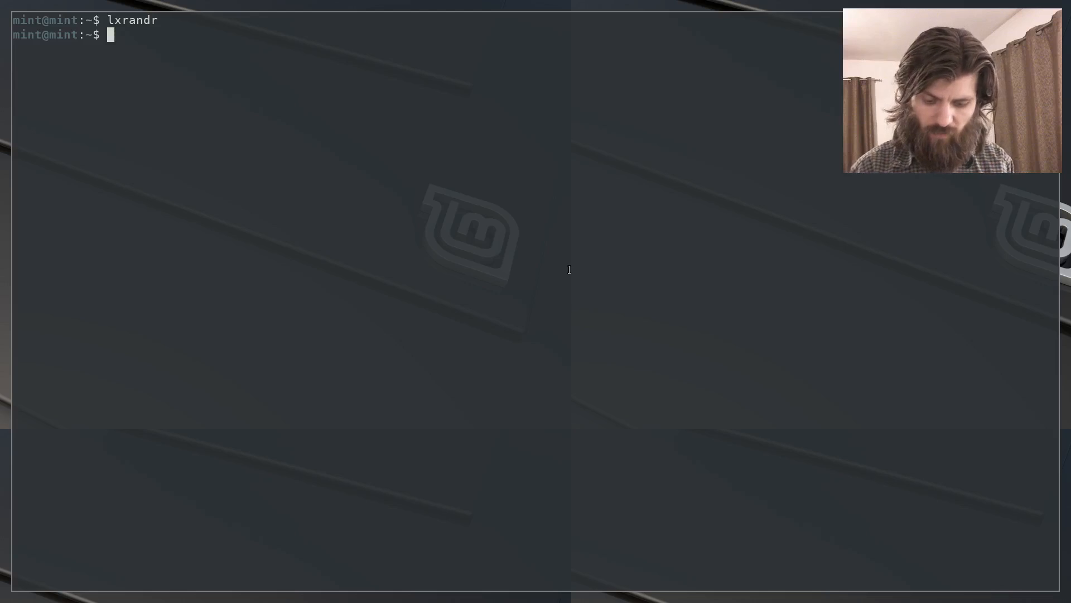
type("exit")
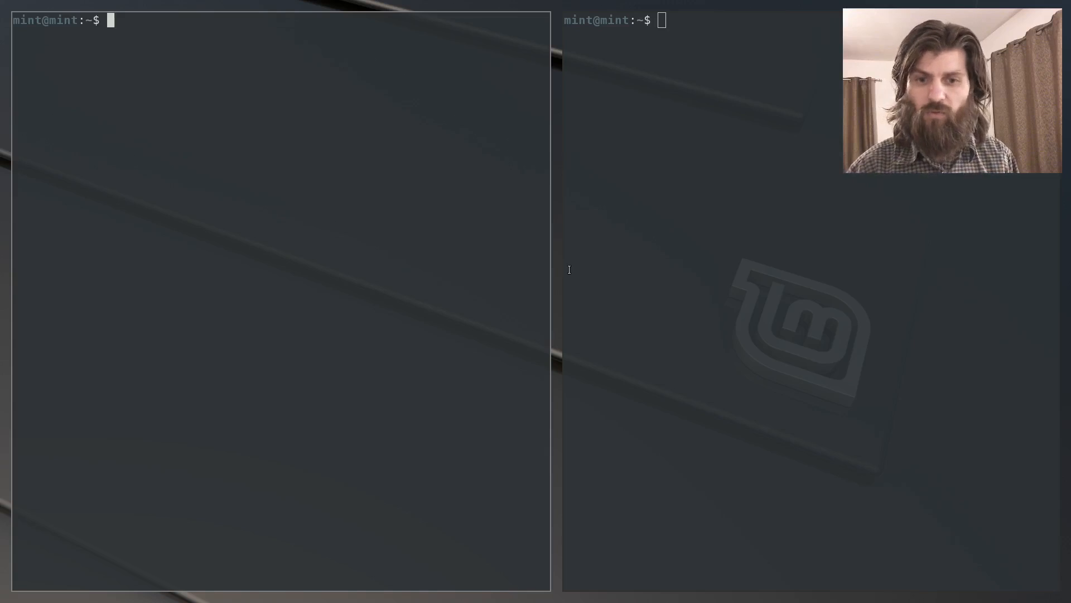
mouse_move(558, 234)
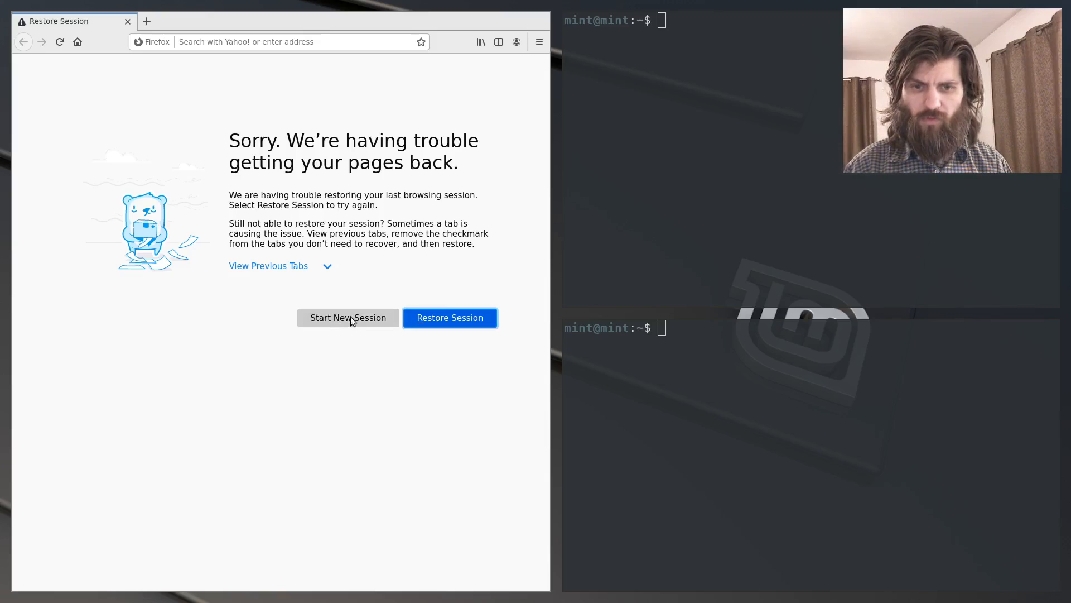
- Choose Start New Session on Firefox's Restore Session page
left_click(347, 317)
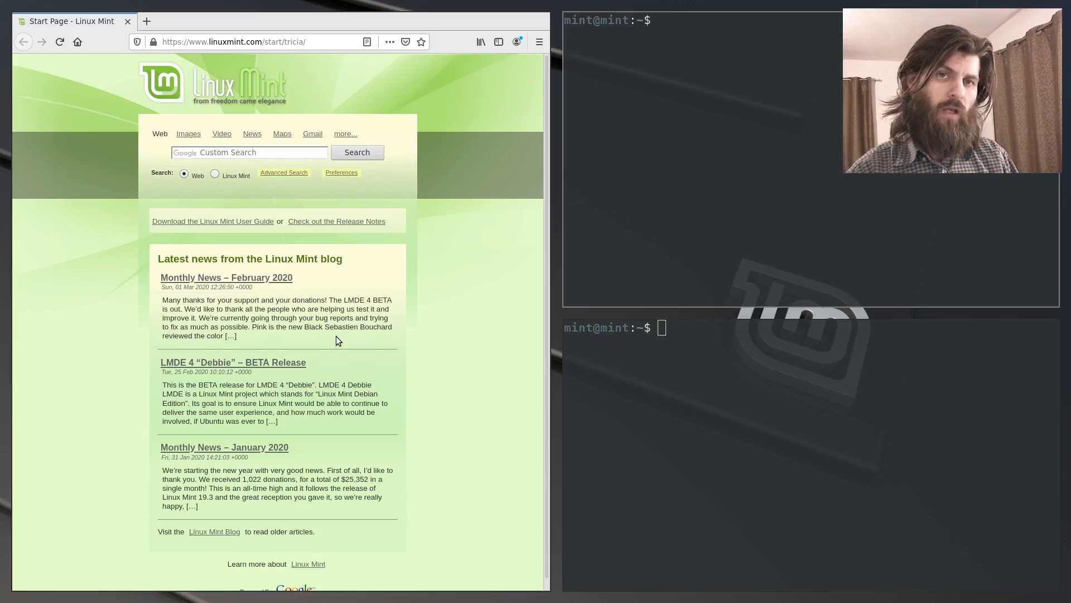
left_click(683, 20)
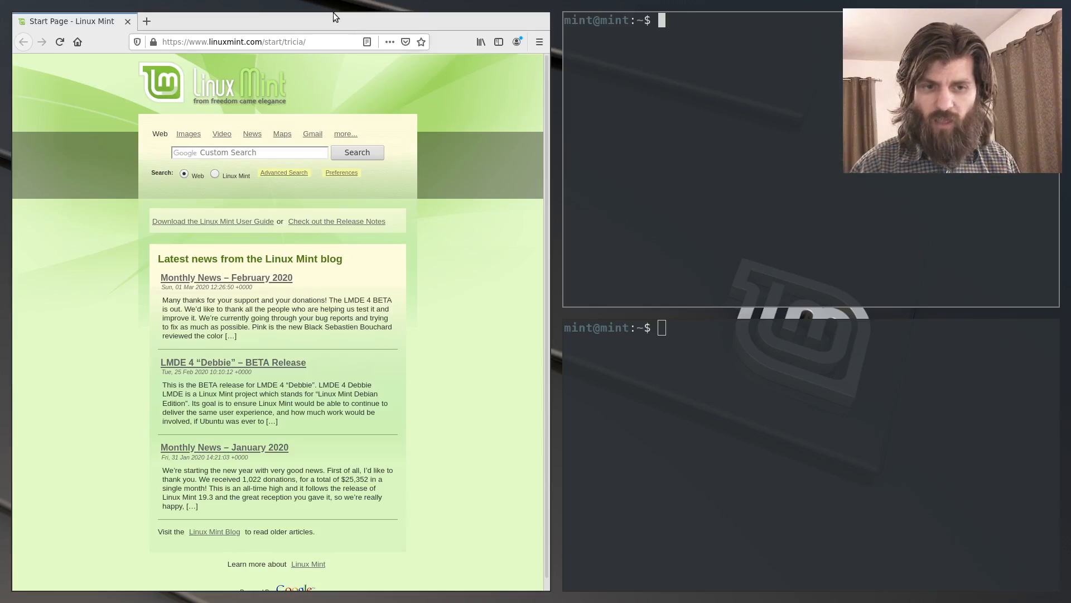
mouse_move(344, 26)
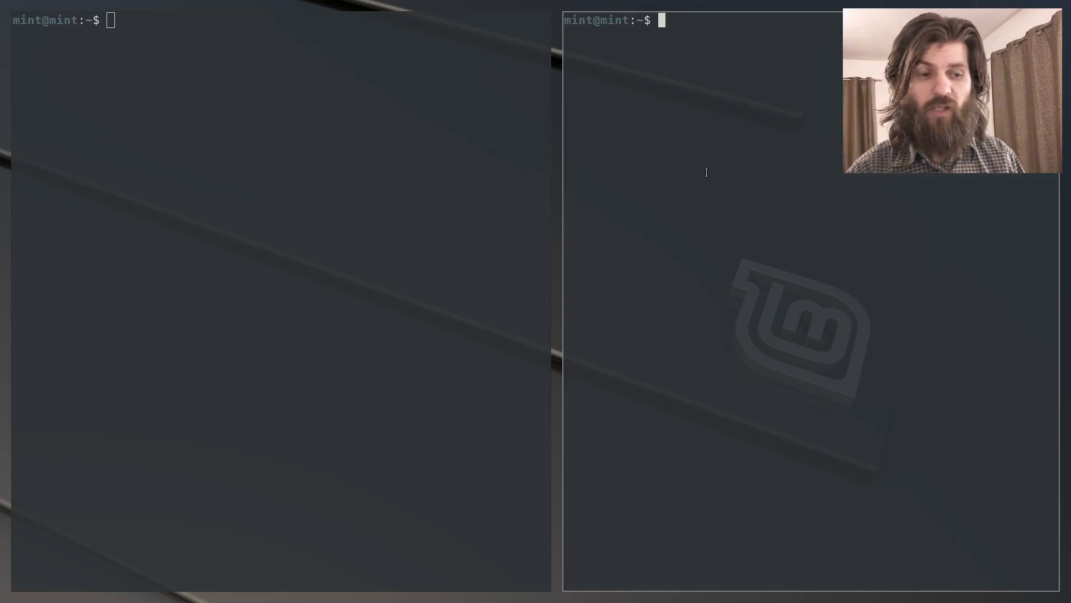
mouse_move(706, 176)
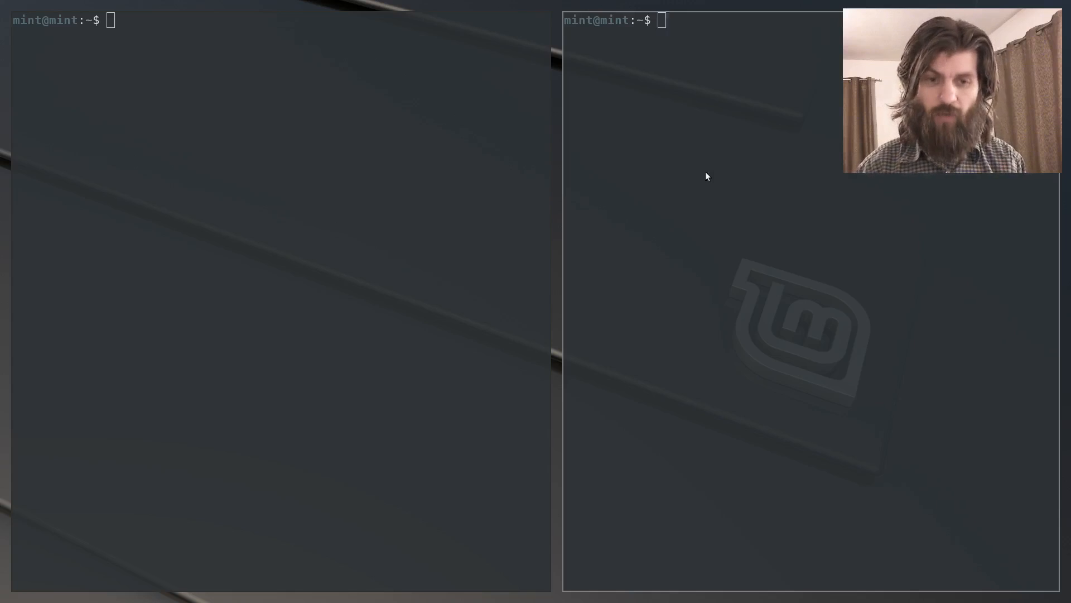